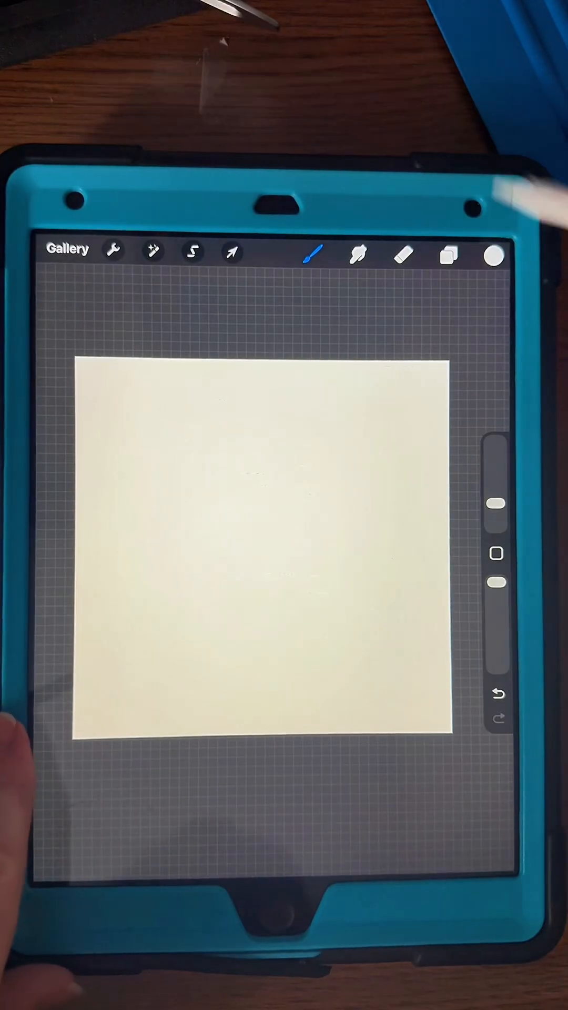
Fill a layer with gray and scale it down to a smaller centered square
{"action": "left_click", "coordinate": [496, 255]}
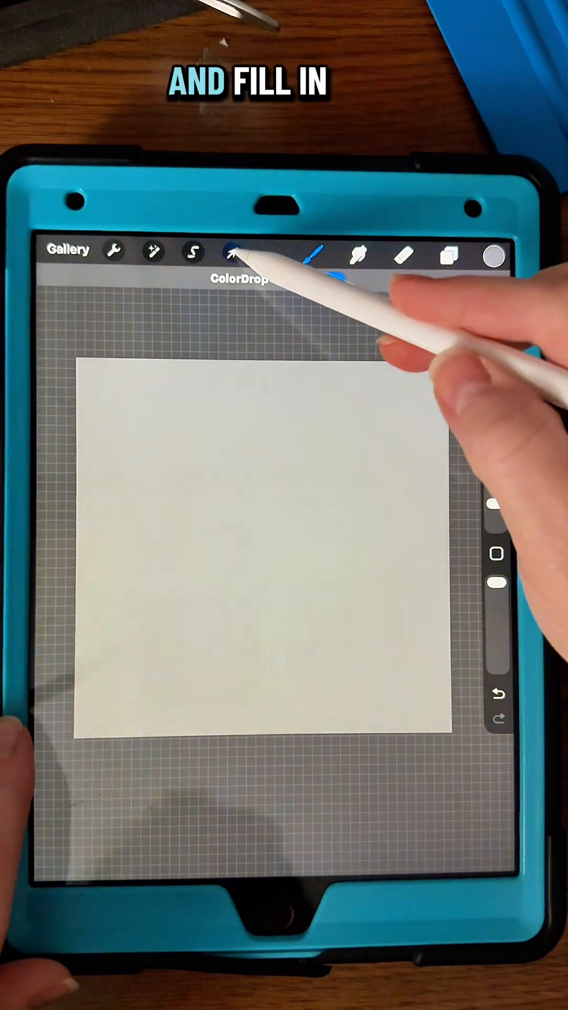
{"action": "left_click", "coordinate": [230, 250]}
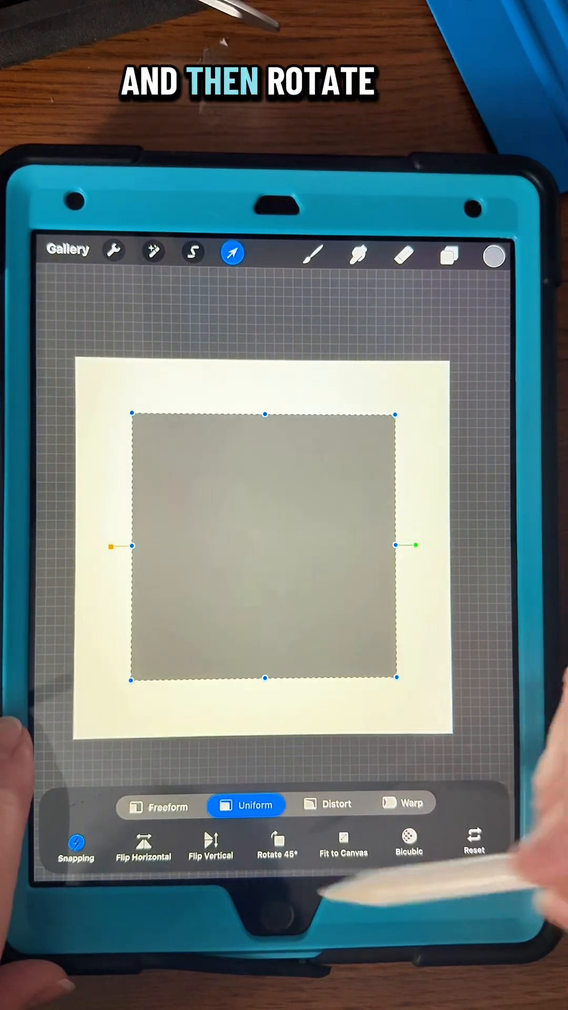
{"action": "left_click", "coordinate": [450, 267]}
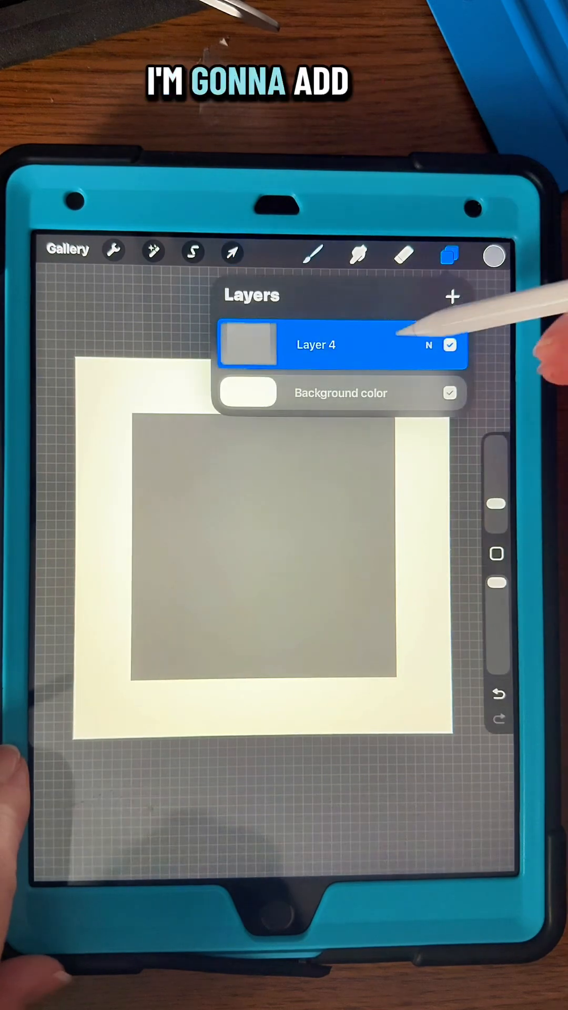
Add a new gray-filled layer and rotate it into a diamond over the square
{"action": "left_click", "coordinate": [497, 256]}
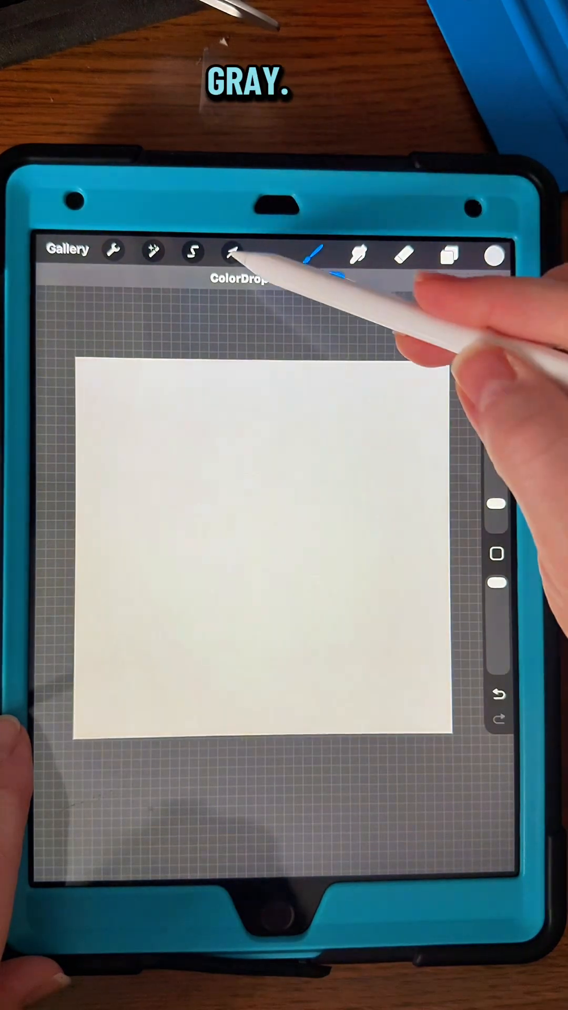
{"action": "left_click", "coordinate": [229, 251]}
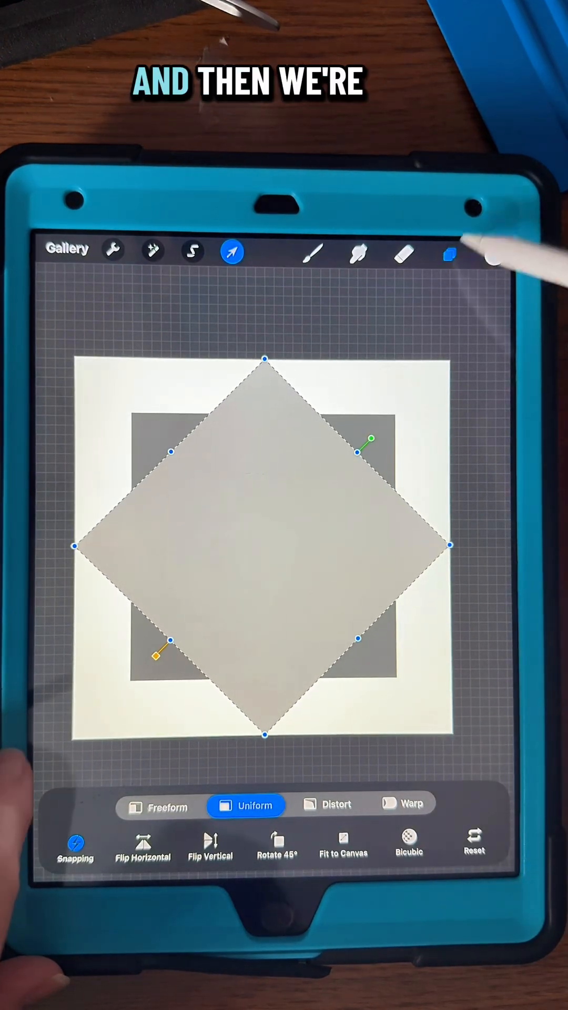
{"action": "left_click", "coordinate": [448, 259]}
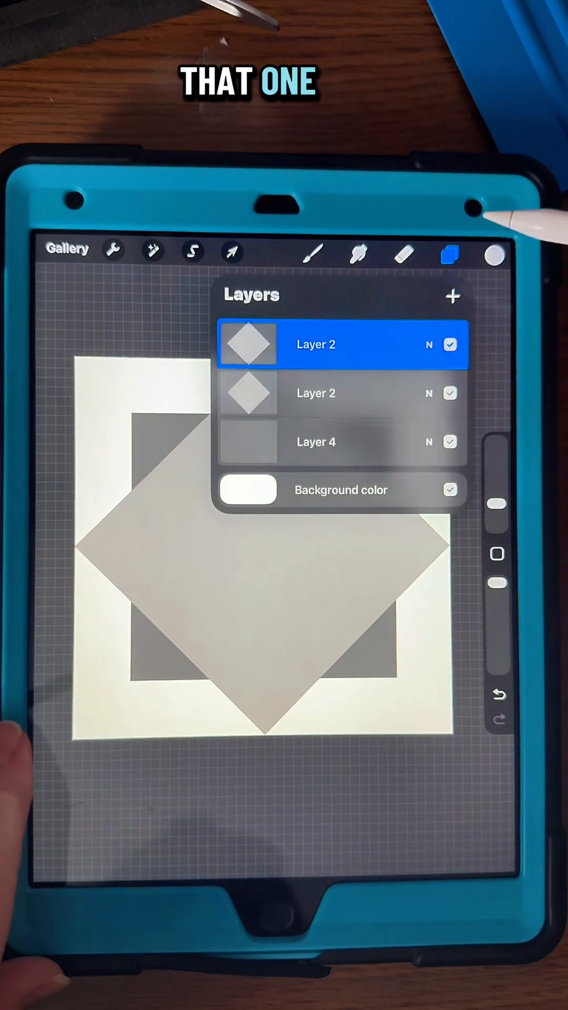
Duplicate the diamond, fill it paler gray, shrink it and rotate it 45° upright
{"action": "left_click", "coordinate": [497, 256]}
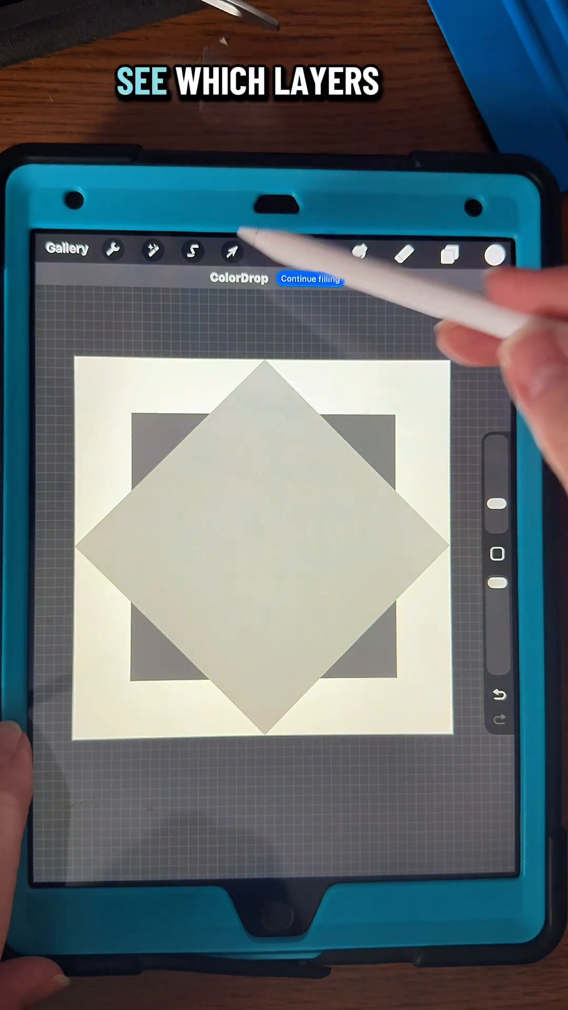
{"action": "left_click", "coordinate": [231, 251]}
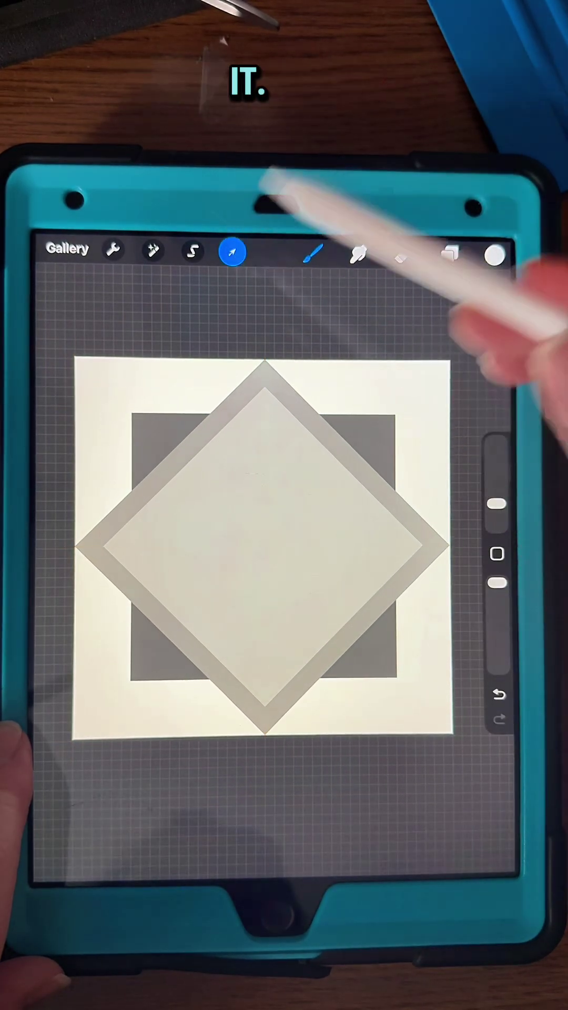
{"action": "left_click", "coordinate": [232, 252]}
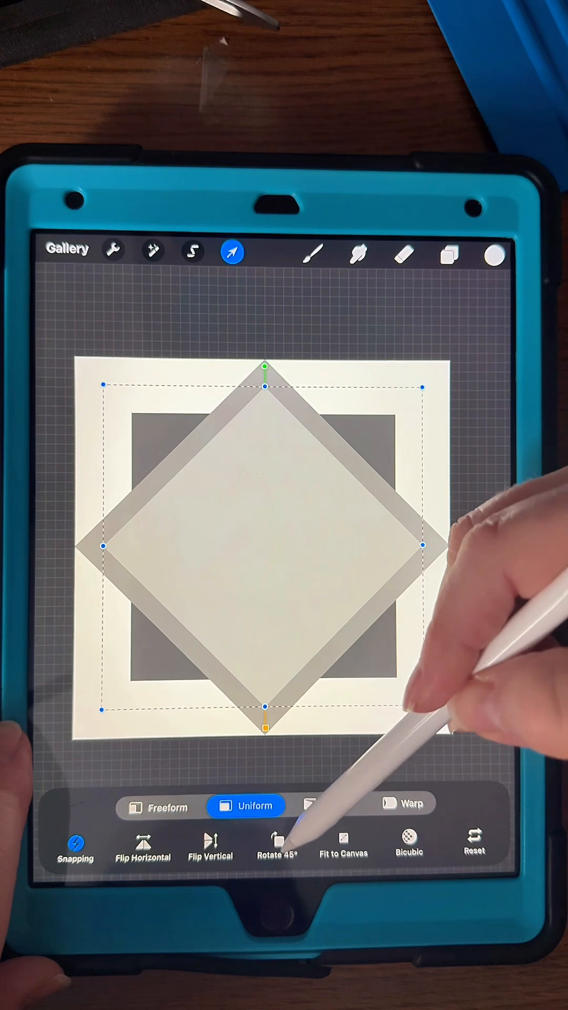
{"action": "left_click", "coordinate": [451, 256]}
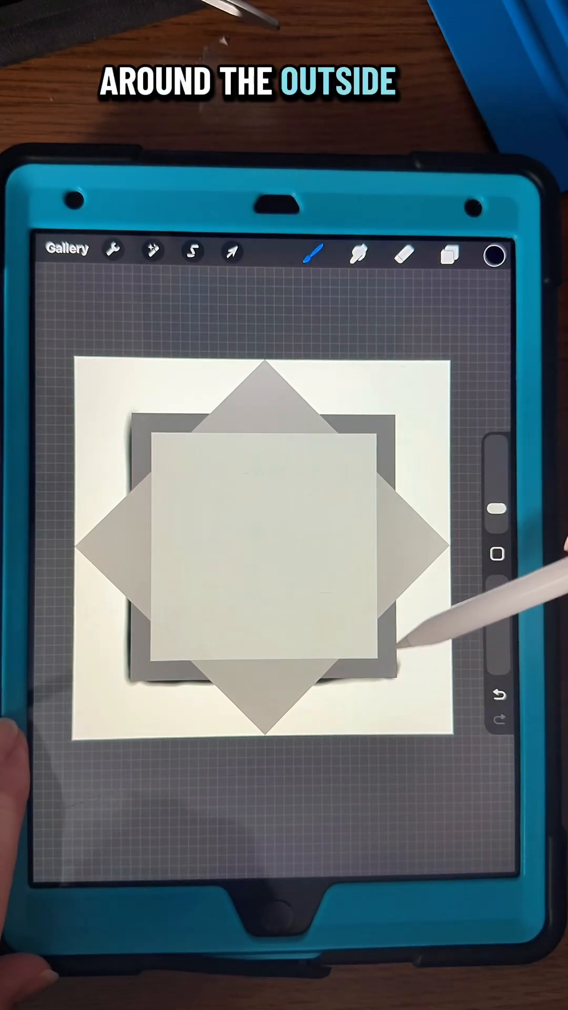
Gaussian-blur both dark outlines to about 18–19% into soft edge shadows
{"action": "left_click", "coordinate": [152, 250]}
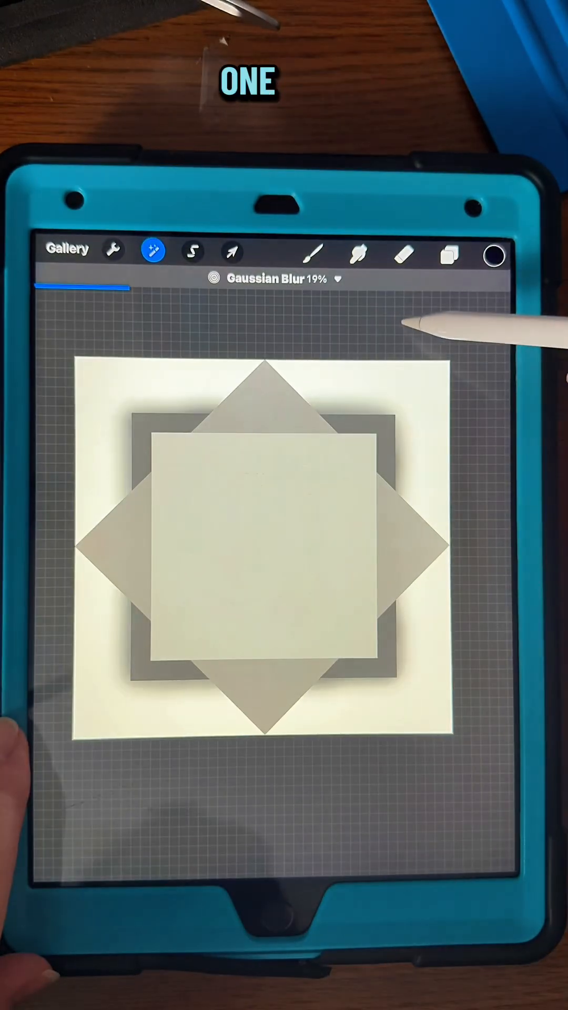
{"action": "left_click", "coordinate": [154, 250]}
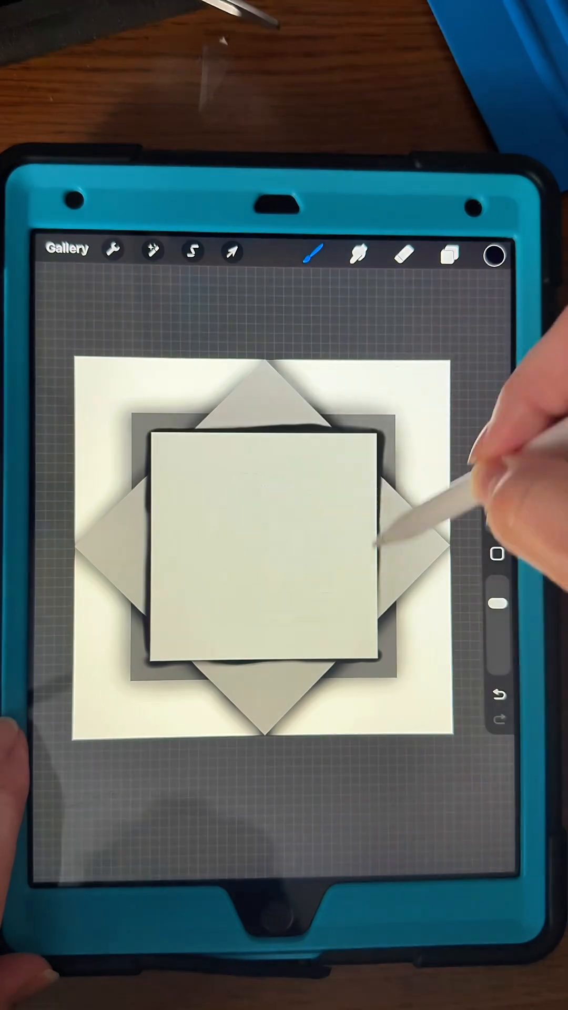
{"action": "left_click", "coordinate": [152, 251]}
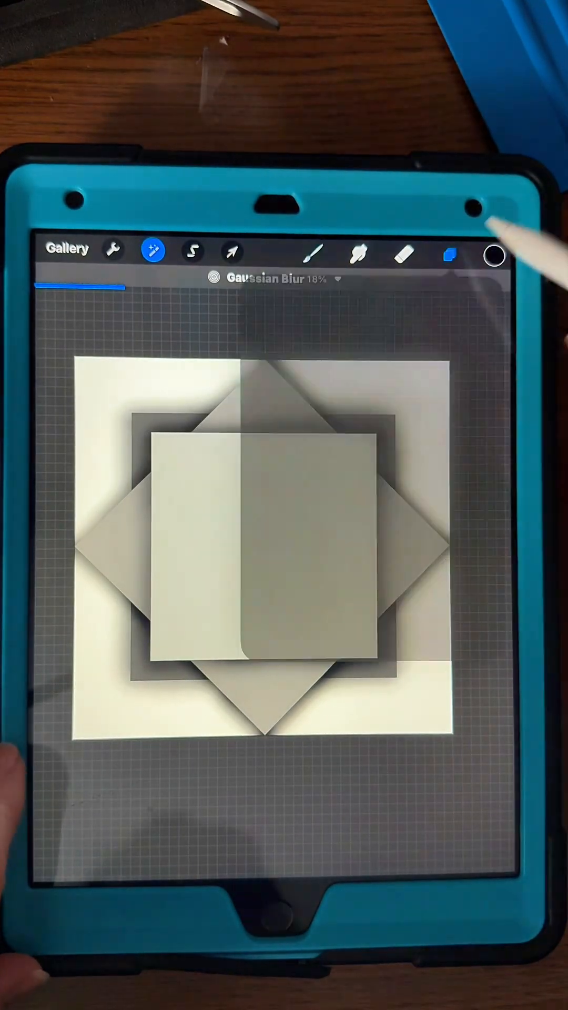
{"action": "left_click", "coordinate": [449, 257]}
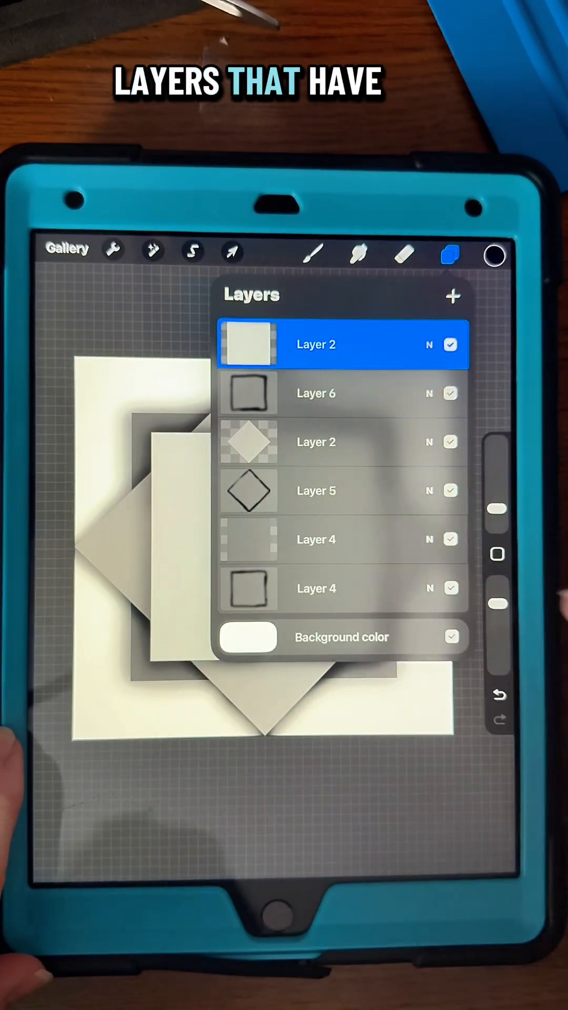
Pick a blue colour and a holographic brush, then paint the back square
{"action": "left_click", "coordinate": [315, 252]}
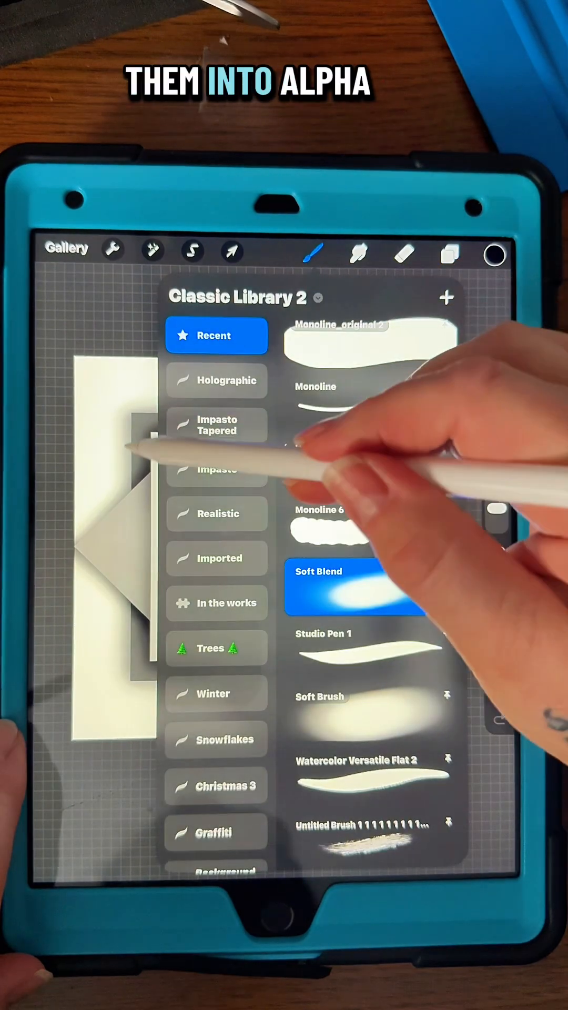
{"action": "left_click", "coordinate": [496, 256]}
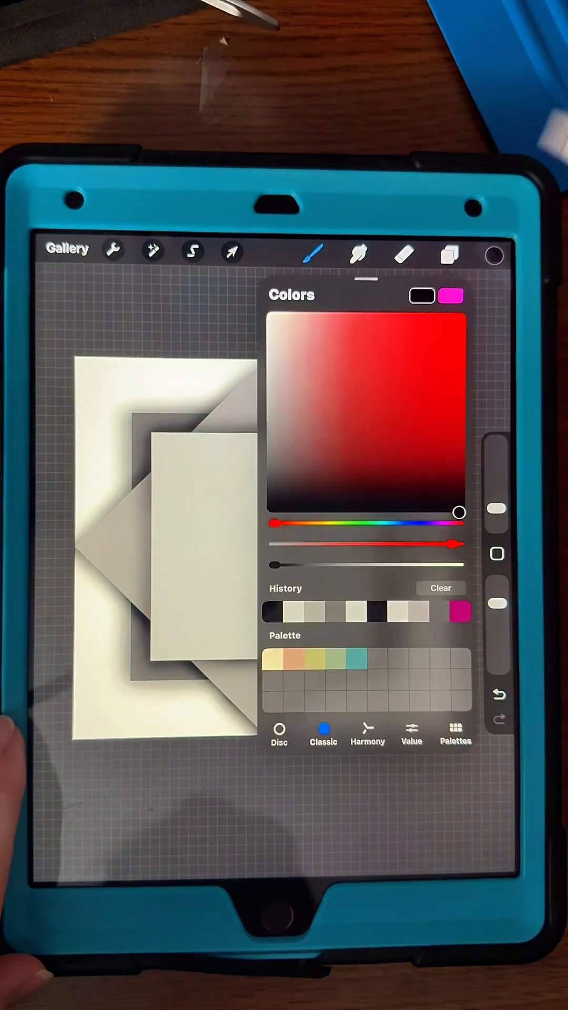
{"action": "left_click_drag", "start_coordinate": [458, 523], "coordinate": [406, 523]}
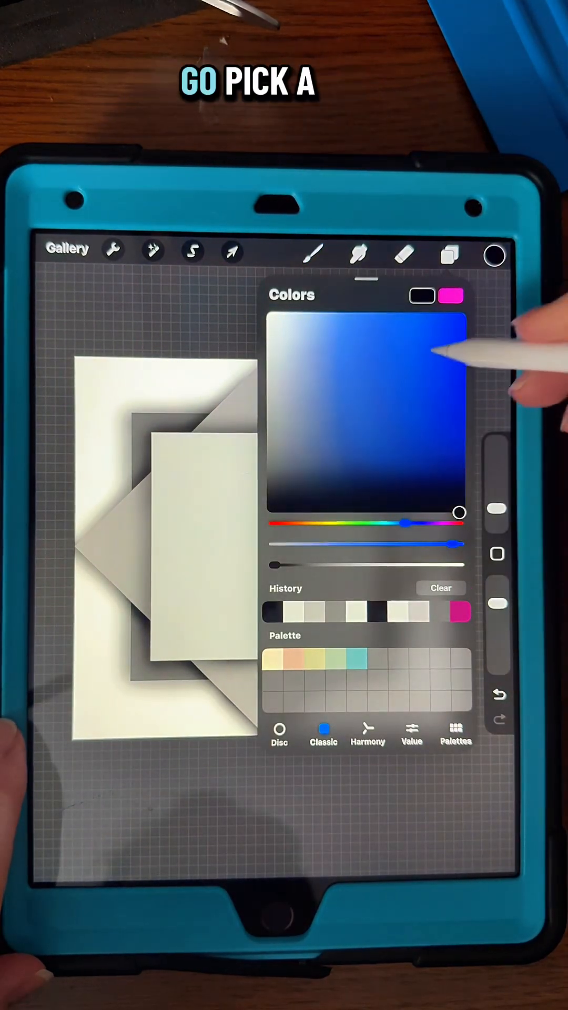
{"action": "left_click", "coordinate": [311, 257]}
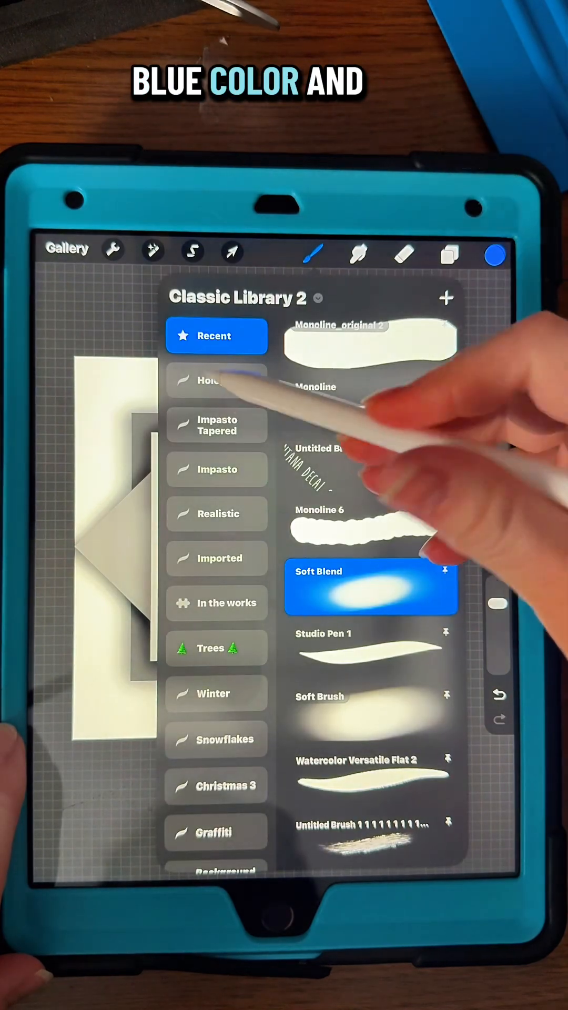
{"action": "left_click", "coordinate": [217, 380]}
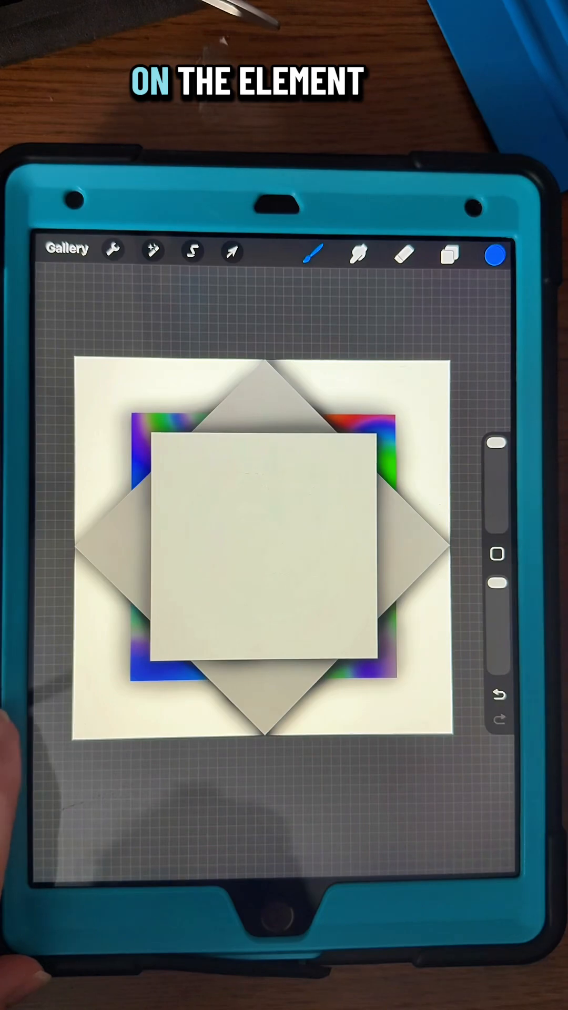
Switch brushes to texture the diamond, then move to the front square's layer
{"action": "left_click", "coordinate": [449, 261]}
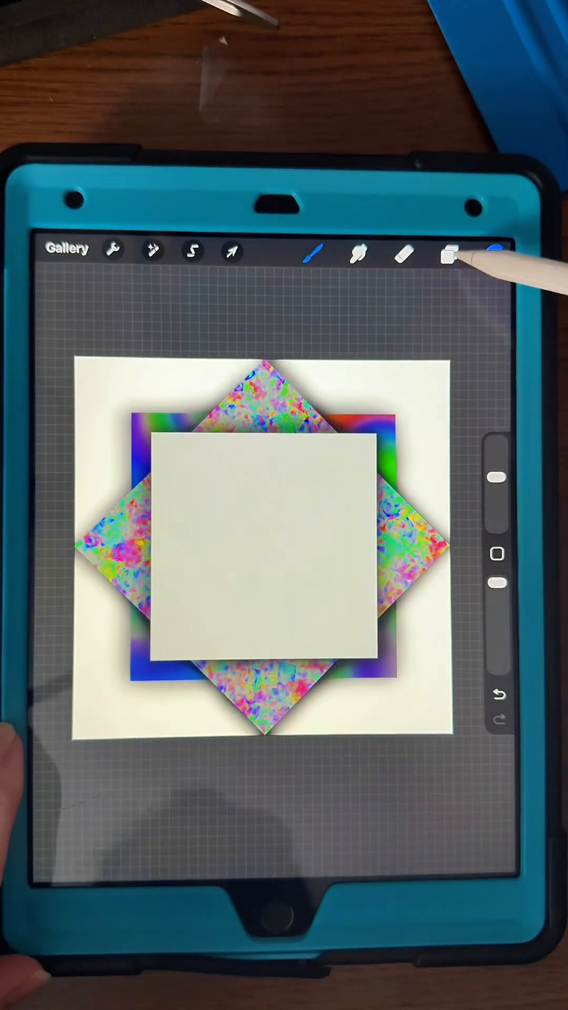
{"action": "left_click", "coordinate": [313, 257]}
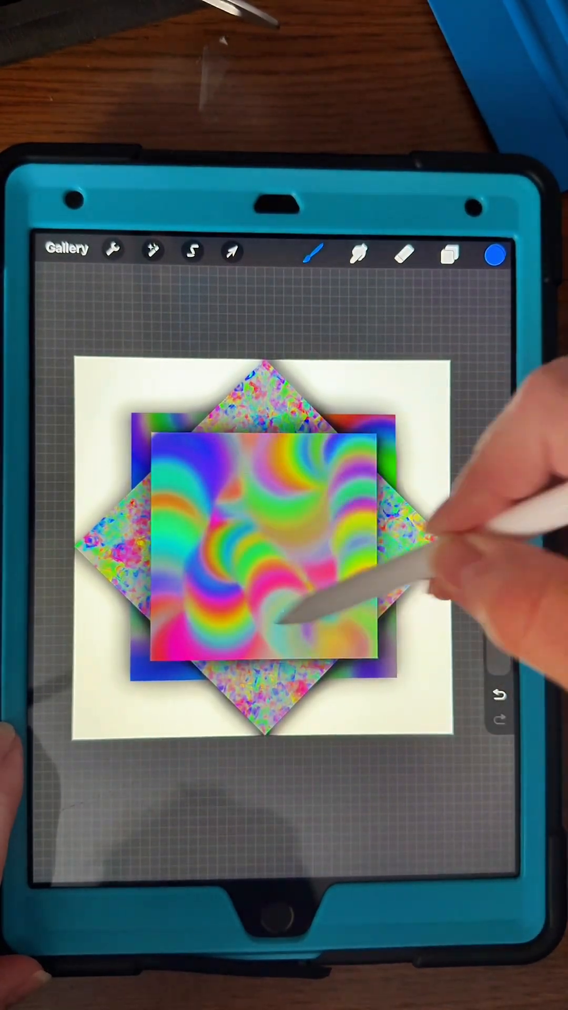
Duplicate the merged design into a right column with a copy at its top
{"action": "left_click", "coordinate": [455, 258]}
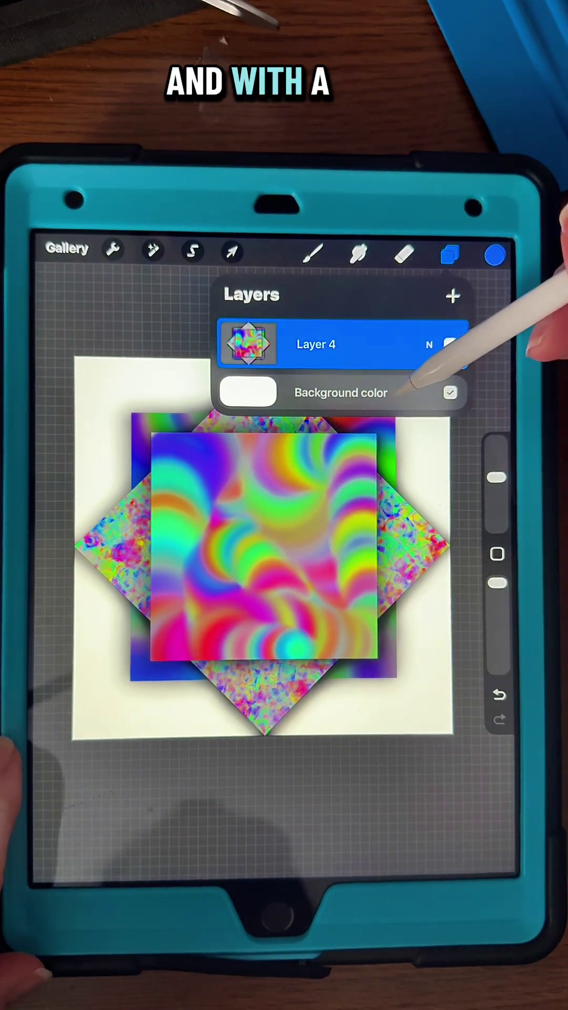
{"action": "left_click", "coordinate": [237, 251]}
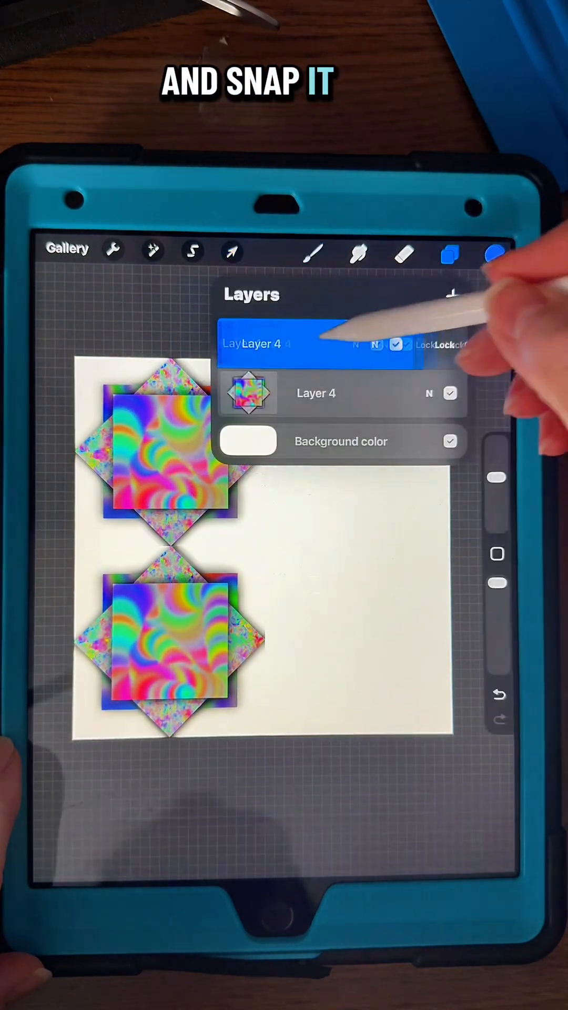
{"action": "left_click", "coordinate": [234, 250]}
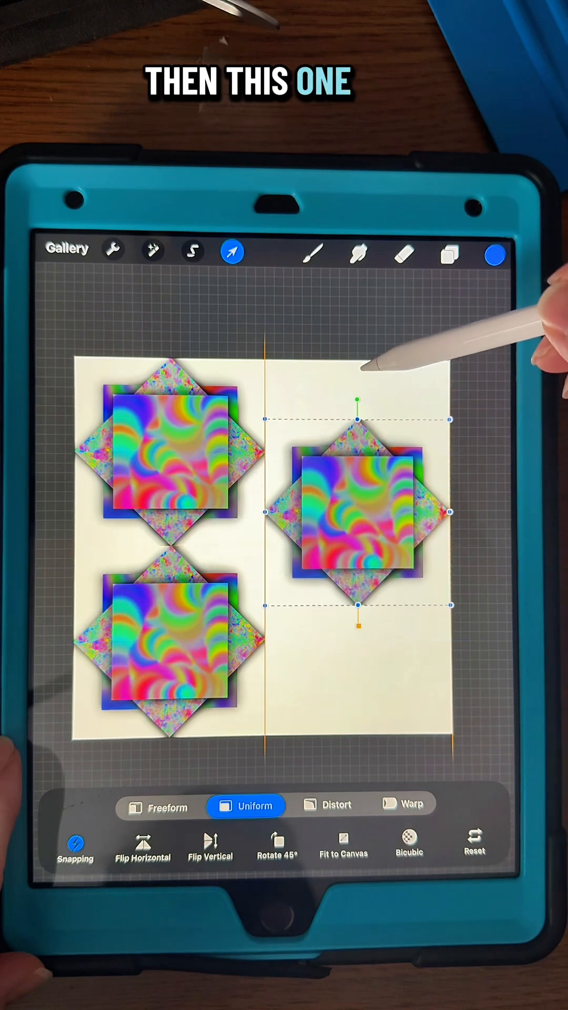
{"action": "left_click", "coordinate": [451, 259]}
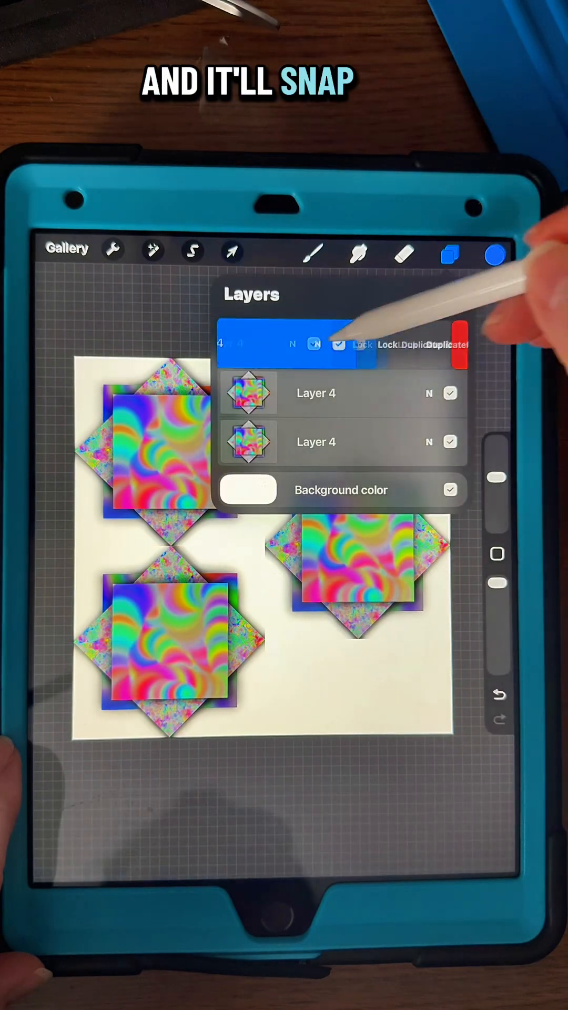
{"action": "left_click", "coordinate": [233, 251]}
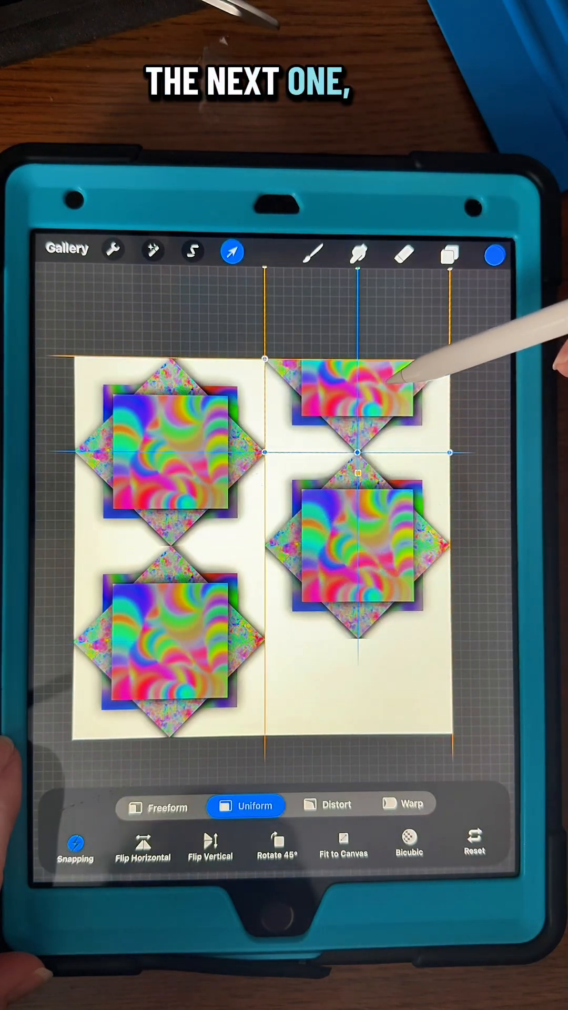
Snap another copy to the bottom right and merge all copies into one layer
{"action": "left_click", "coordinate": [450, 257]}
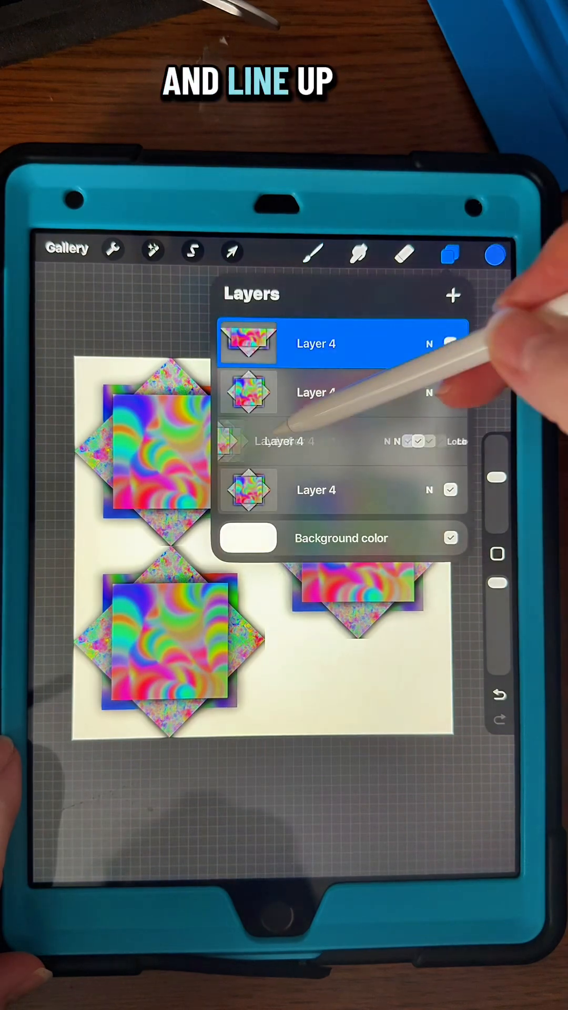
{"action": "left_click", "coordinate": [230, 253]}
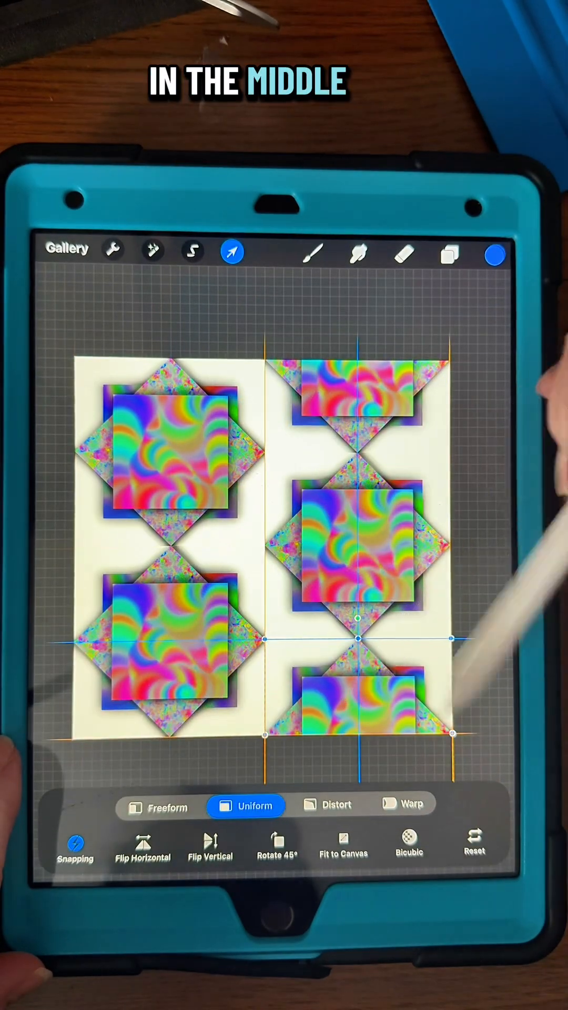
{"action": "left_click", "coordinate": [450, 258]}
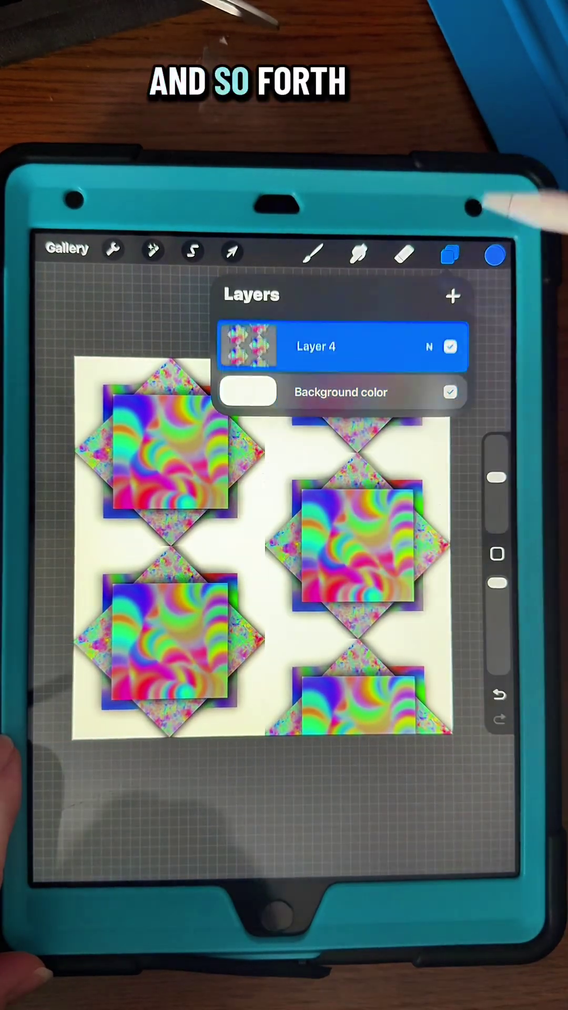
{"action": "left_click", "coordinate": [229, 250]}
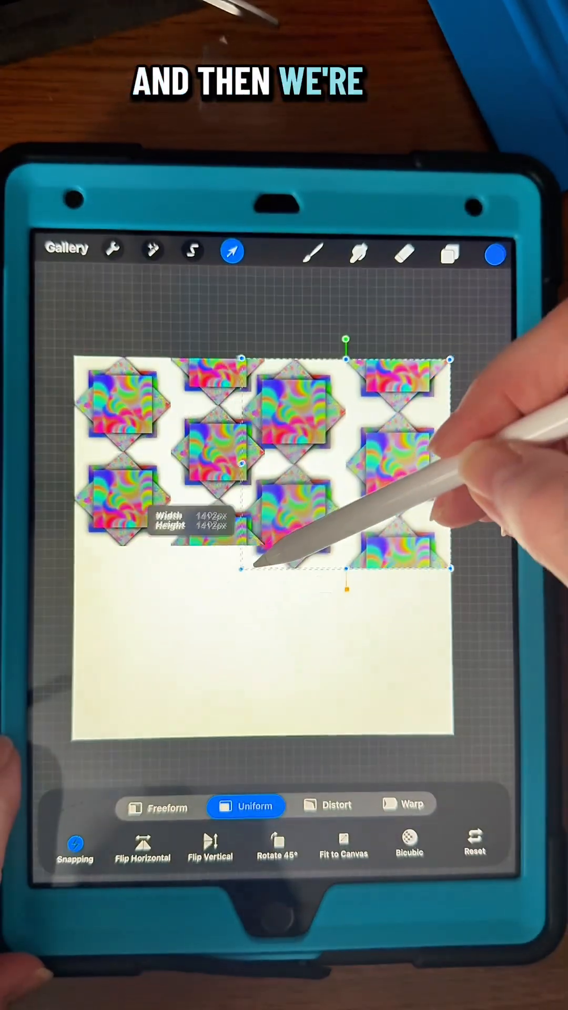
Duplicate the shrunken block to fill the lower canvas and bring up background colour
{"action": "left_click", "coordinate": [450, 257]}
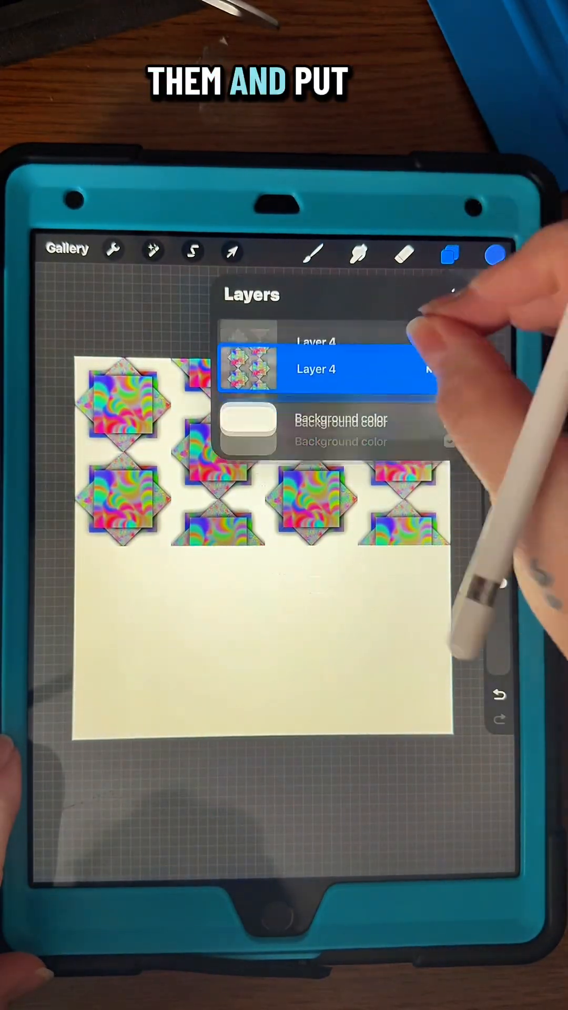
{"action": "left_click", "coordinate": [231, 250]}
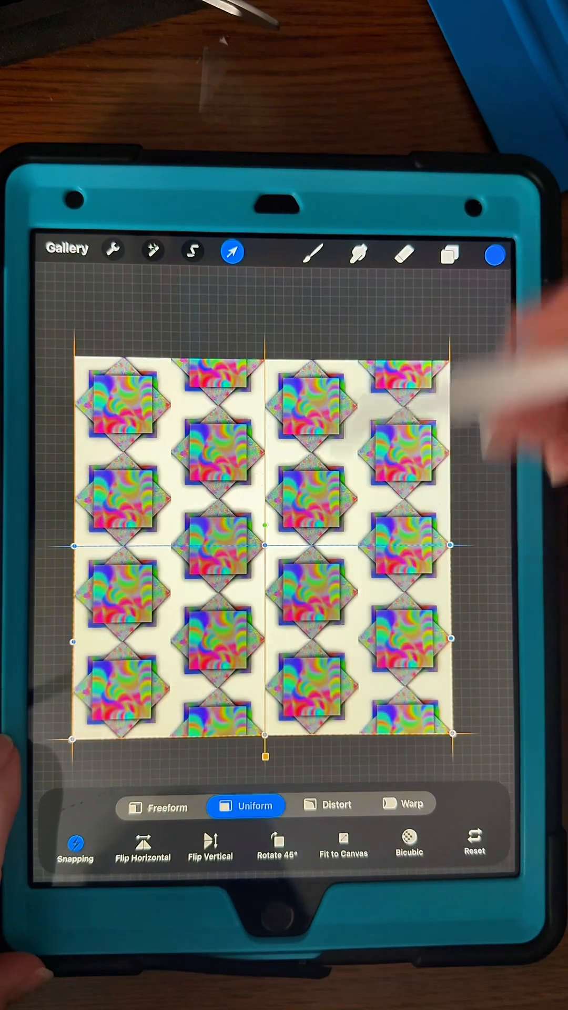
{"action": "left_click", "coordinate": [498, 257]}
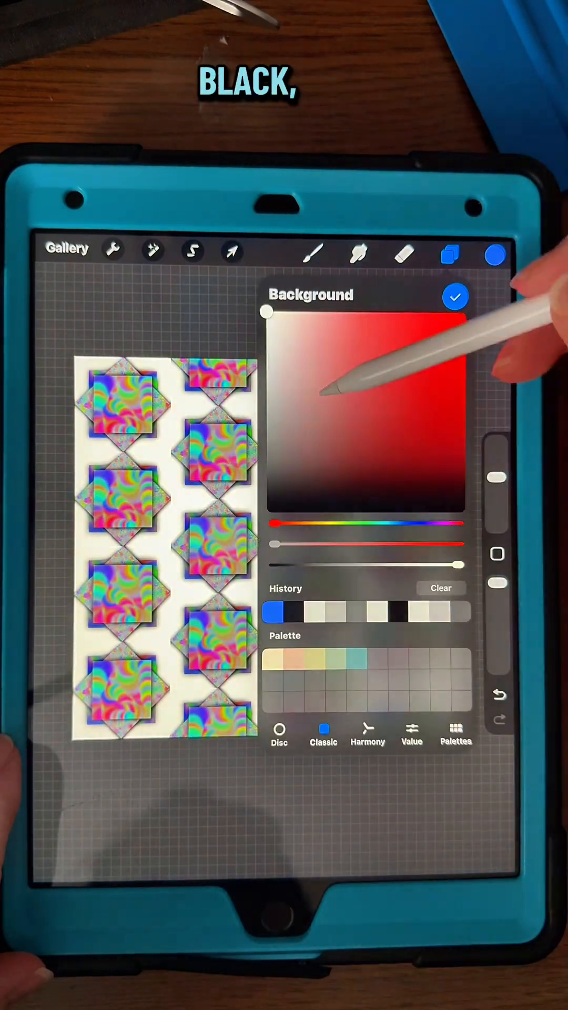